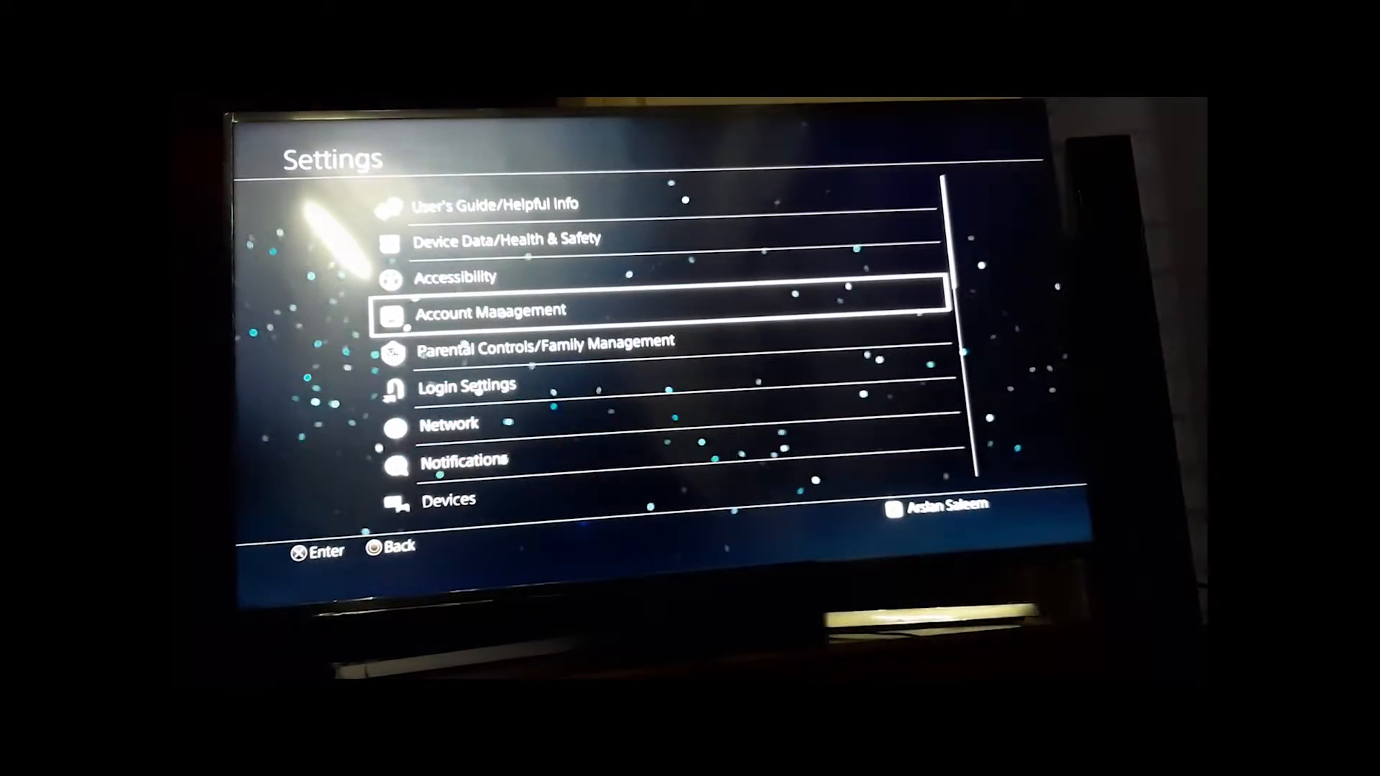
# View the PlayStation 4's network connection status from Network settings
pyautogui.click(448, 424)
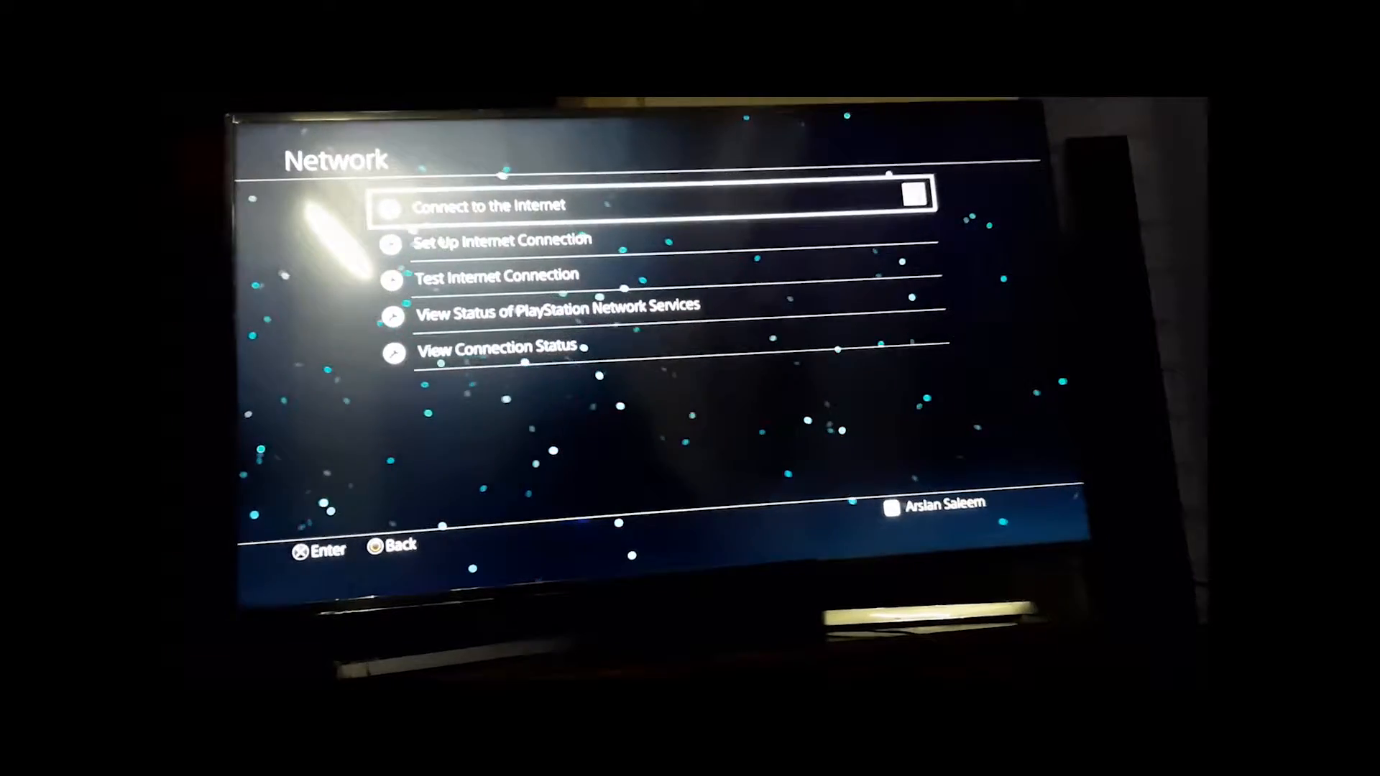
pyautogui.press('down')
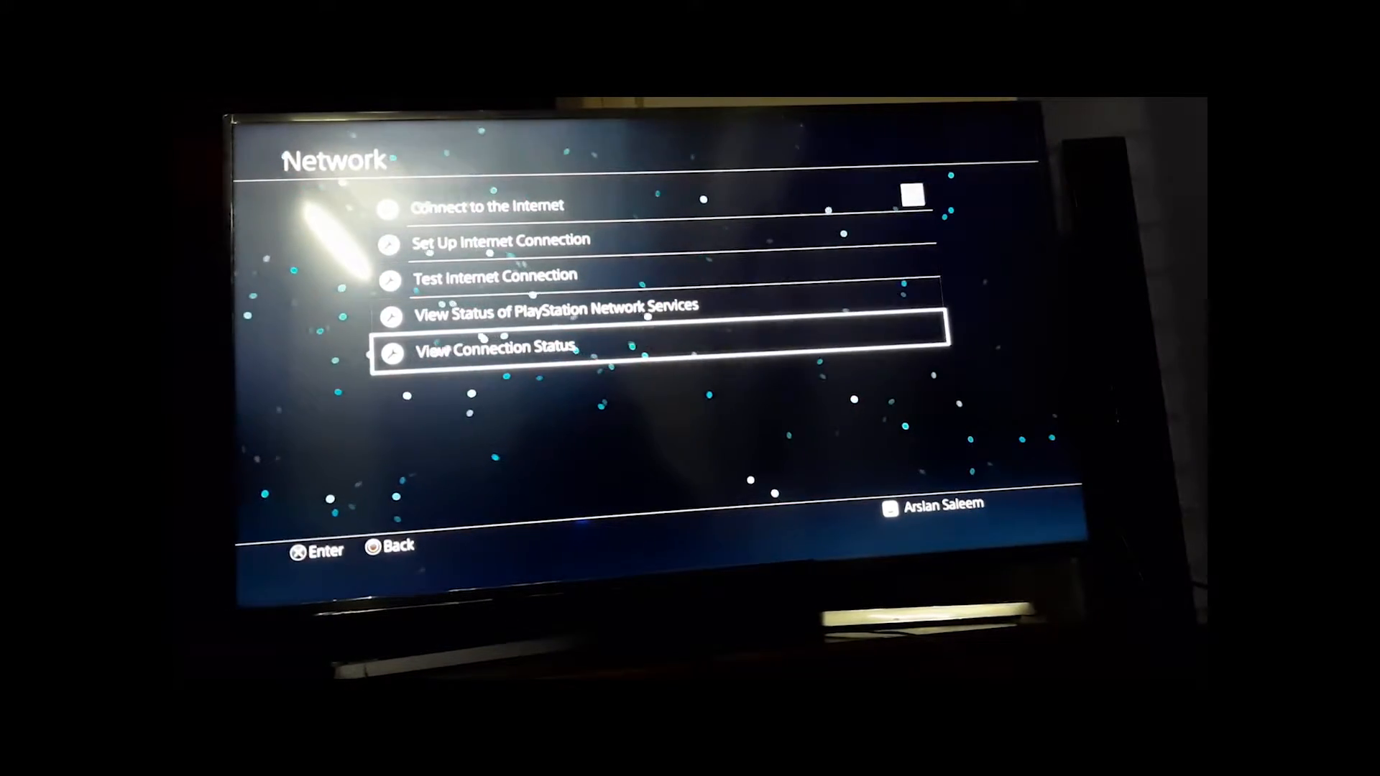
pyautogui.click(495, 348)
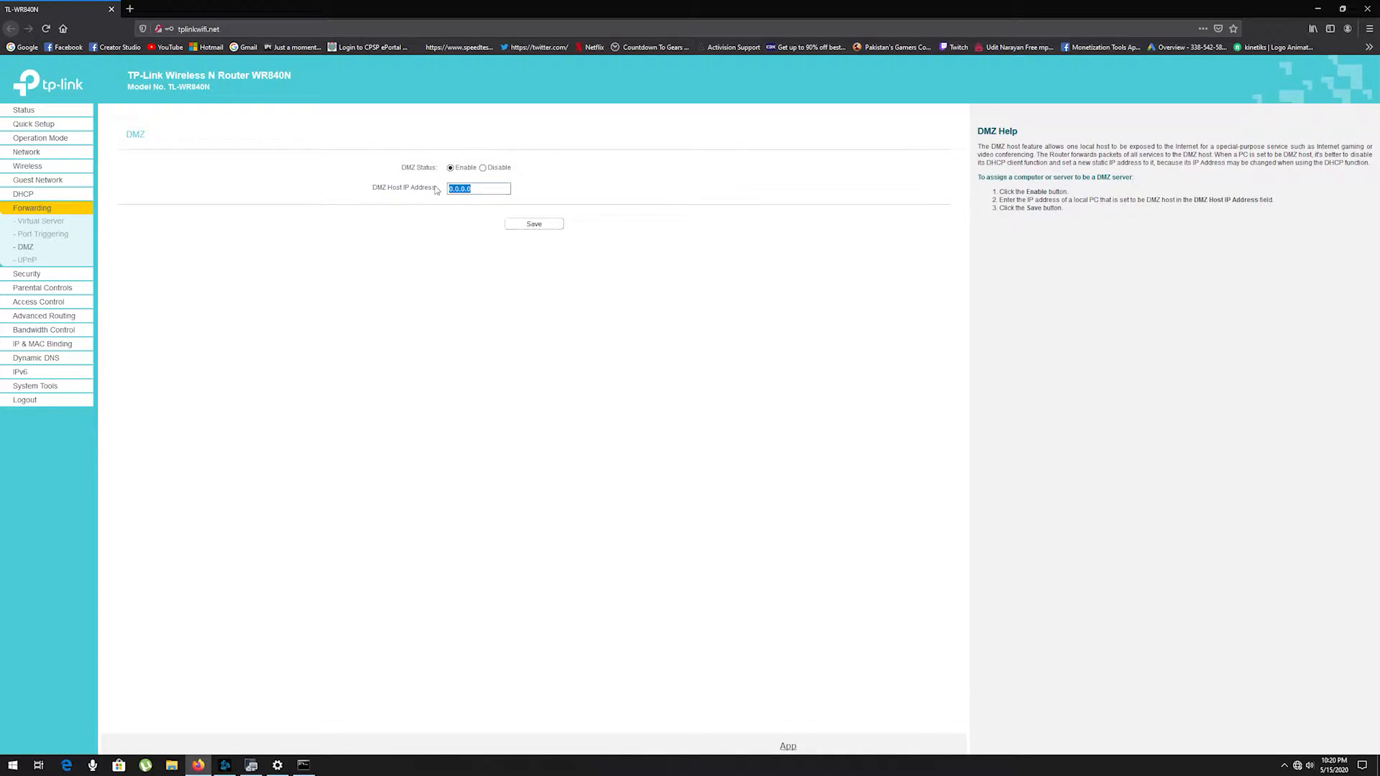
# Enter 192.168.0.100 as the DMZ host IP address
pyautogui.write('192.168')
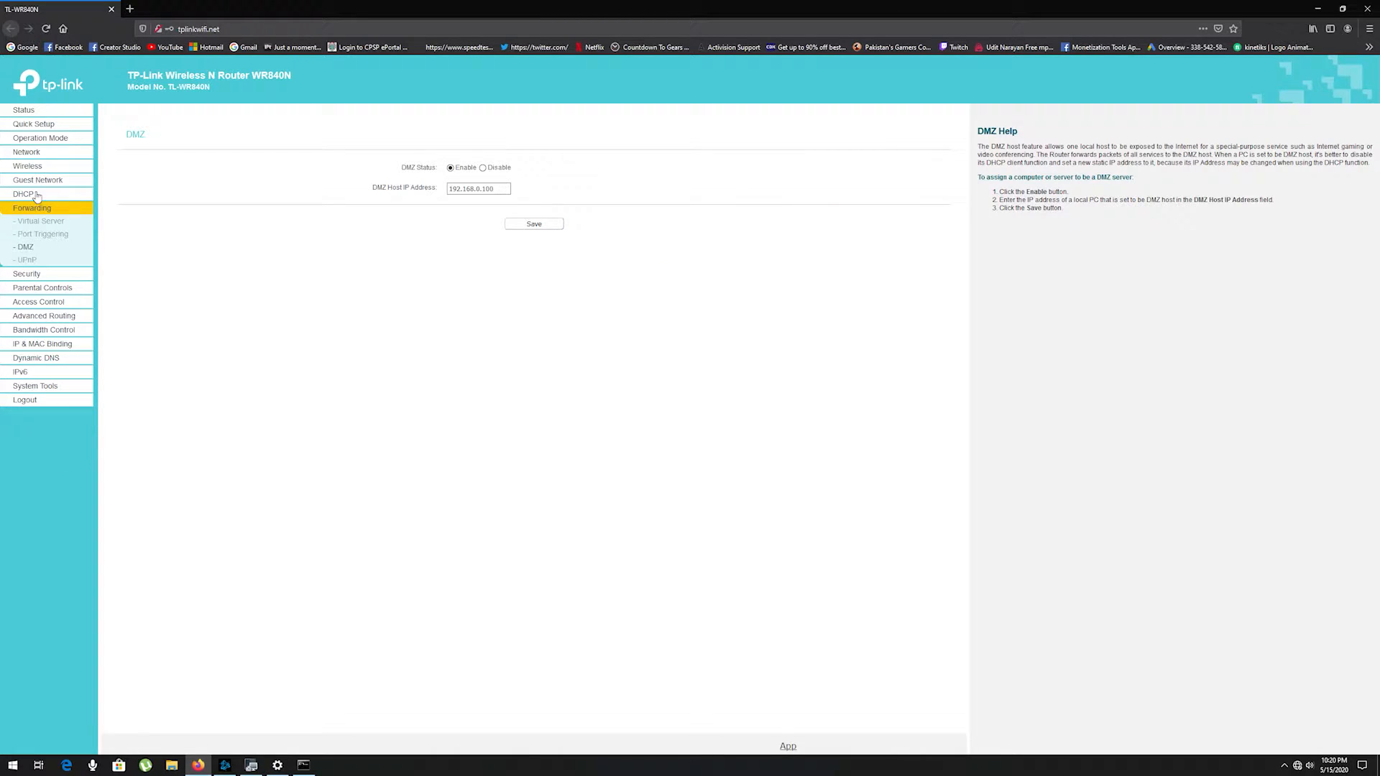
# Show the Status page with firmware, LAN, wireless and WAN details
pyautogui.click(23, 110)
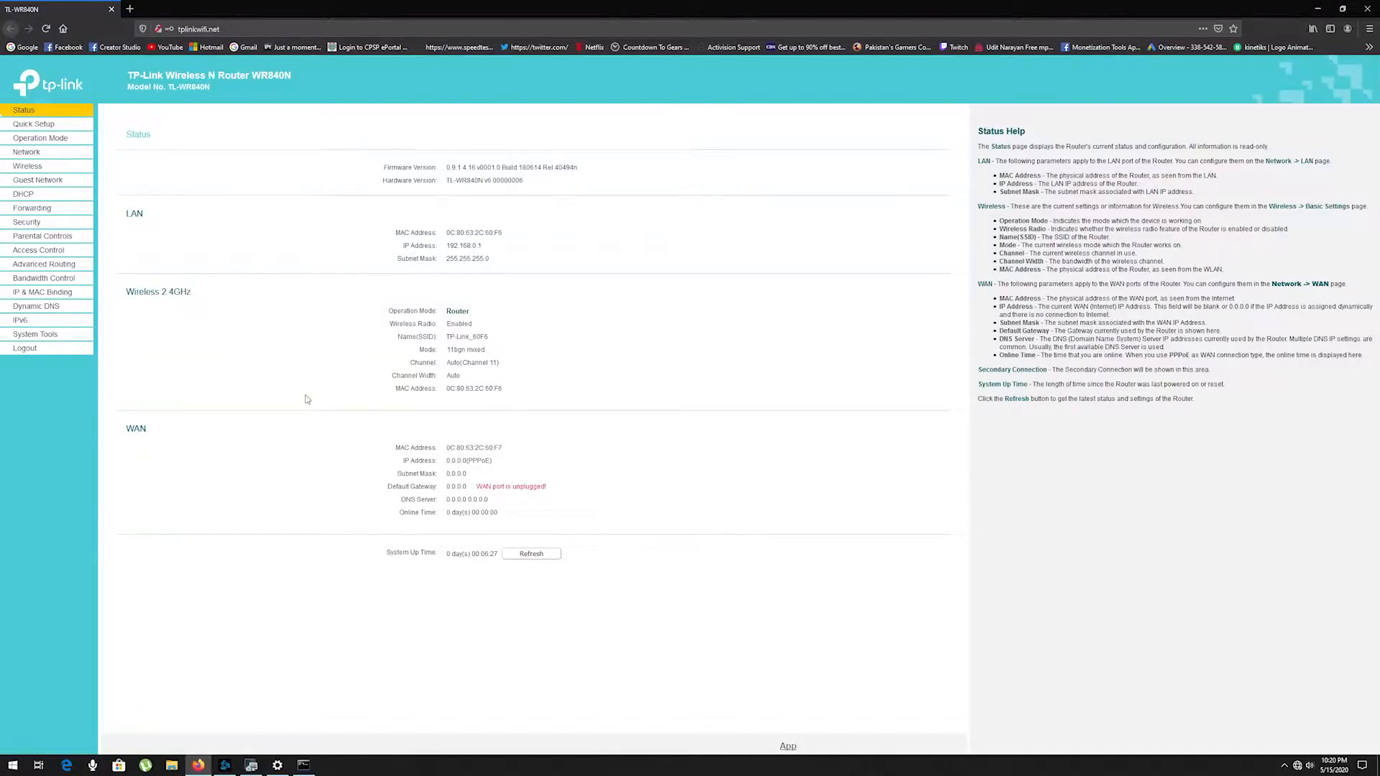
# Add and save an enabled Virtual Server entry: port 3456 to 192.168.0.100, TCP or UDP
pyautogui.click(32, 208)
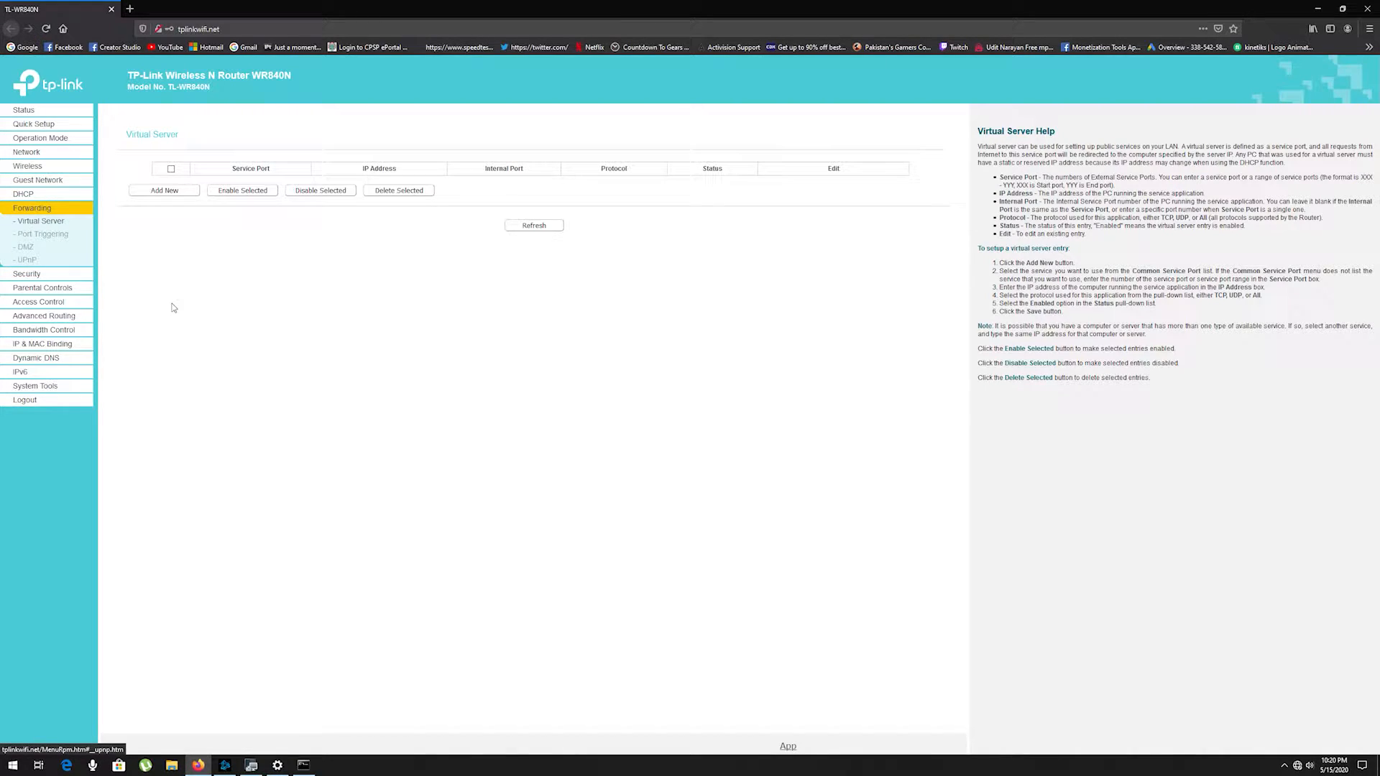
pyautogui.click(164, 190)
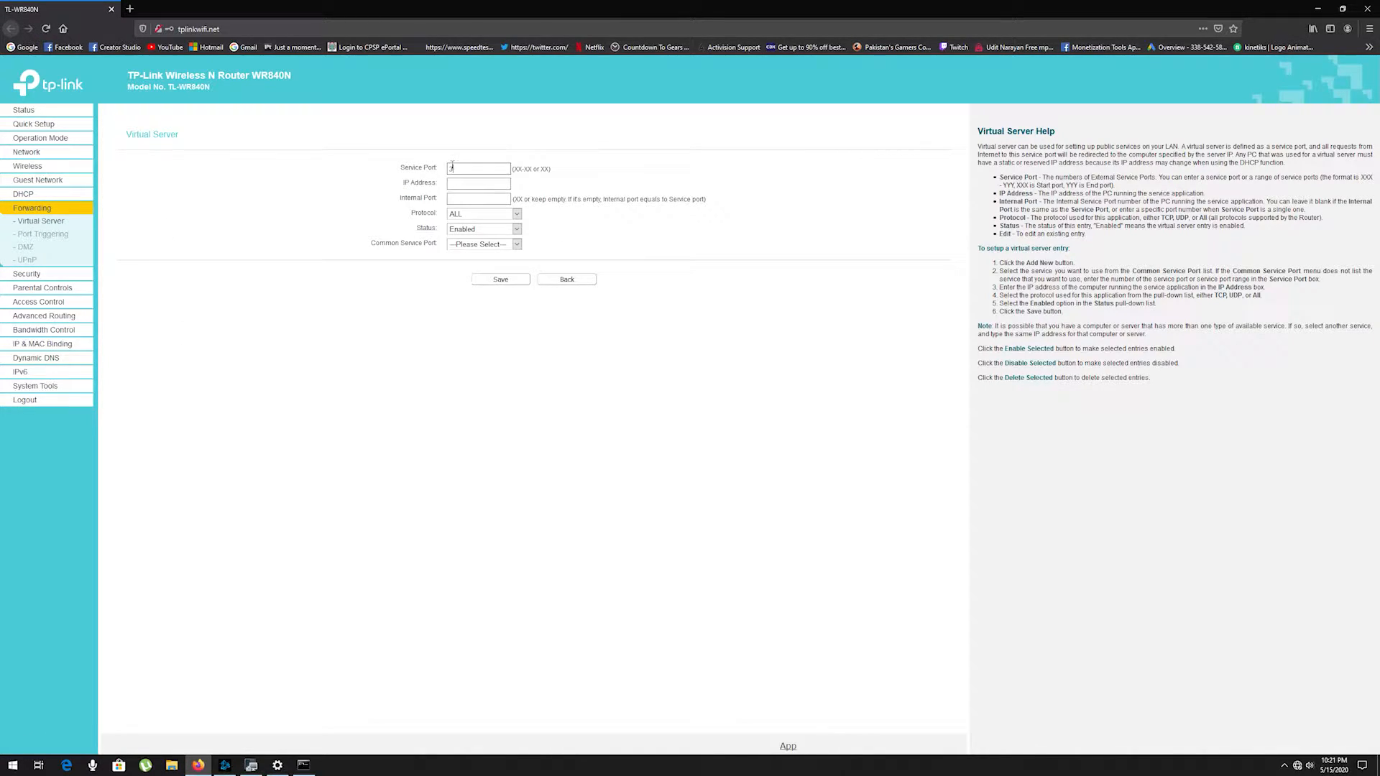
pyautogui.write('3456')
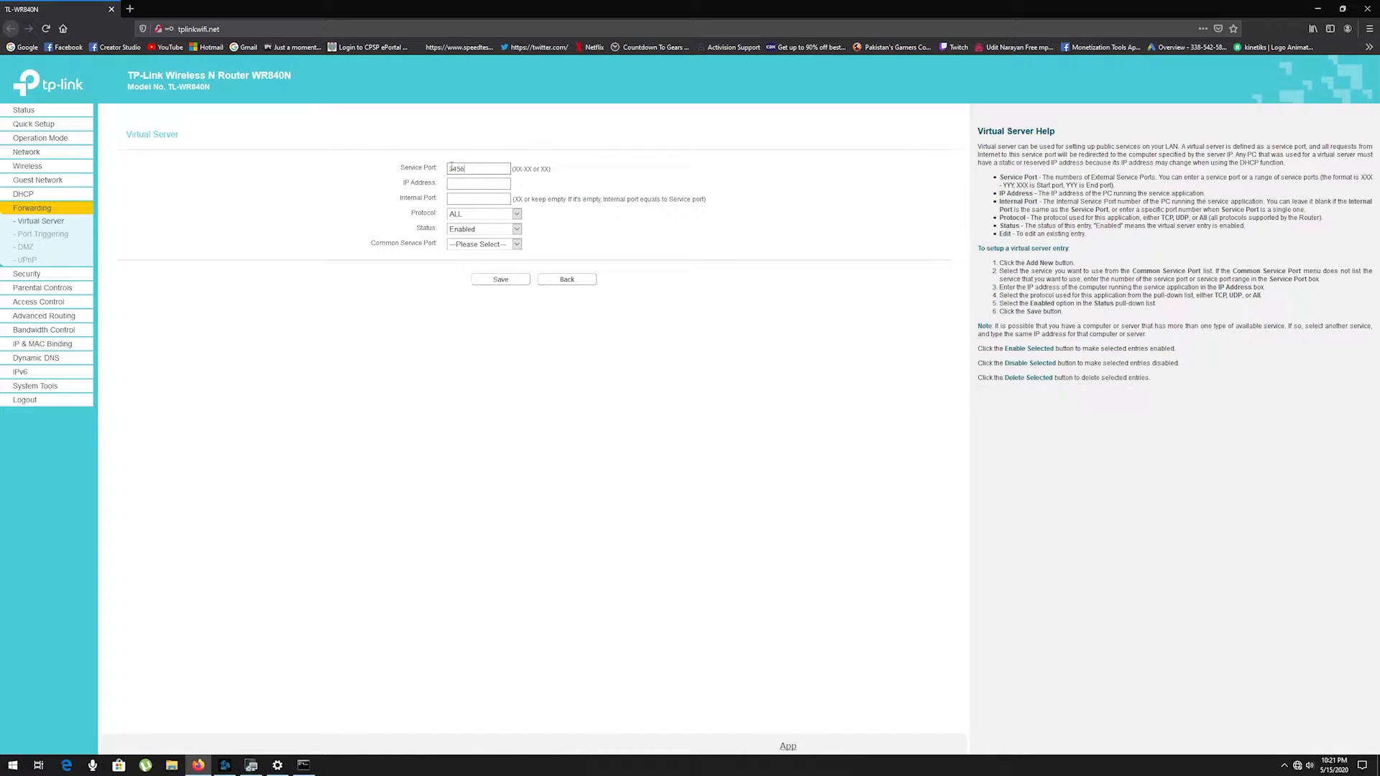
pyautogui.write('192.168.0.100')
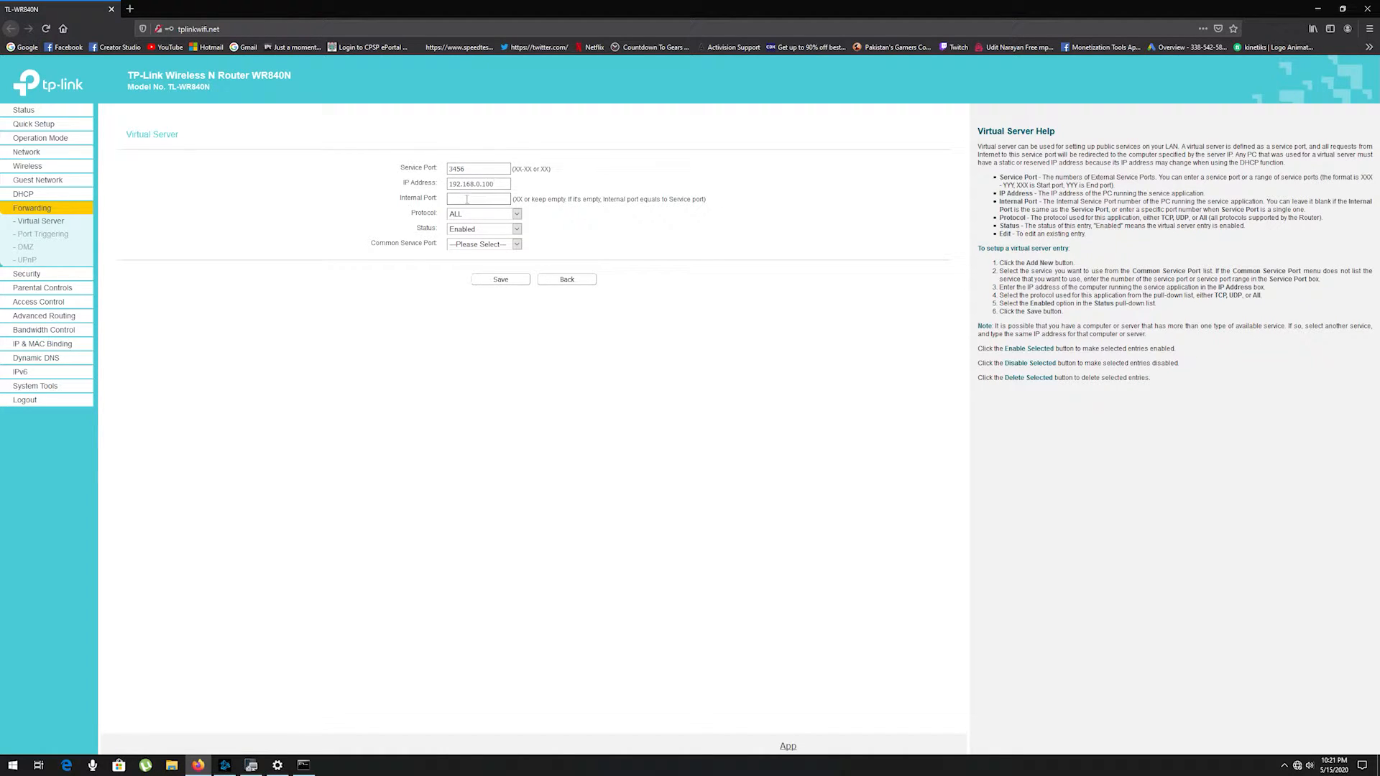
pyautogui.click(482, 213)
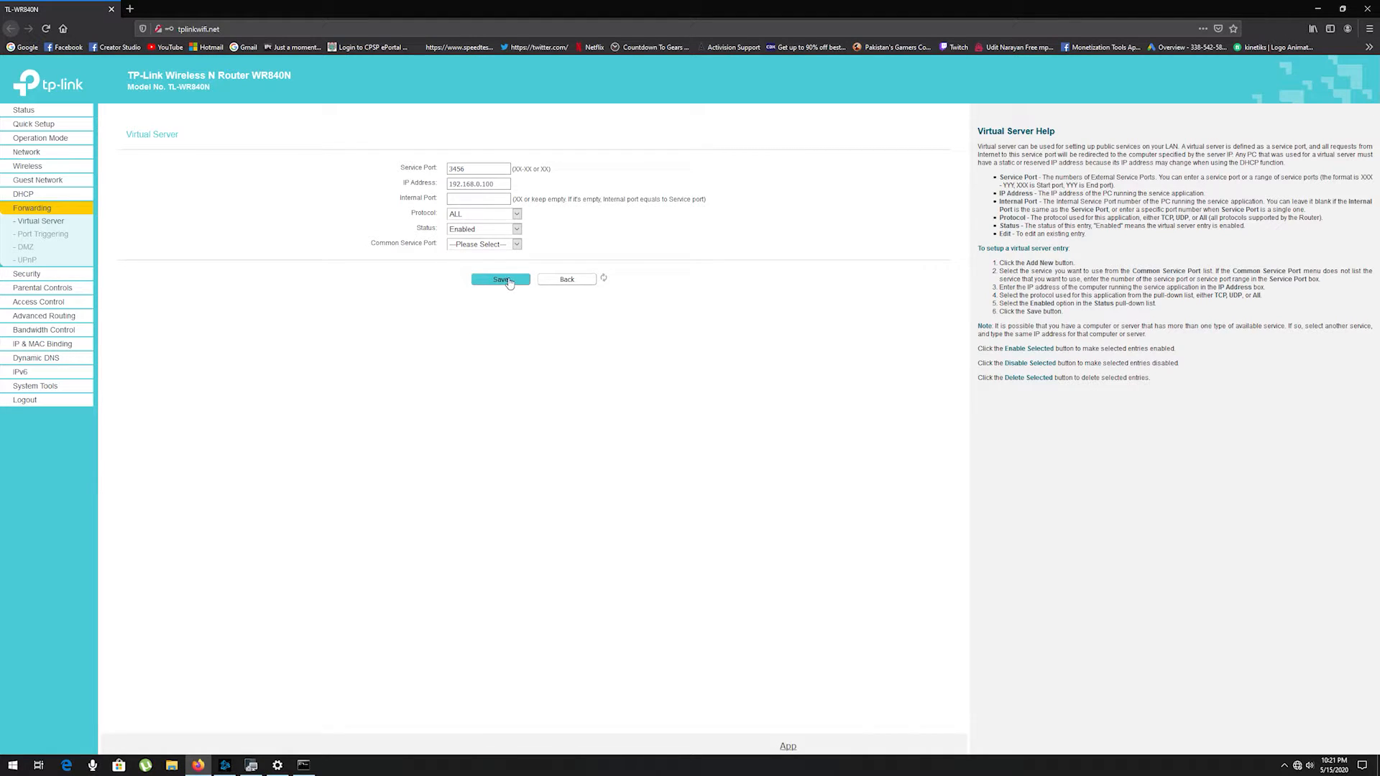
pyautogui.click(500, 279)
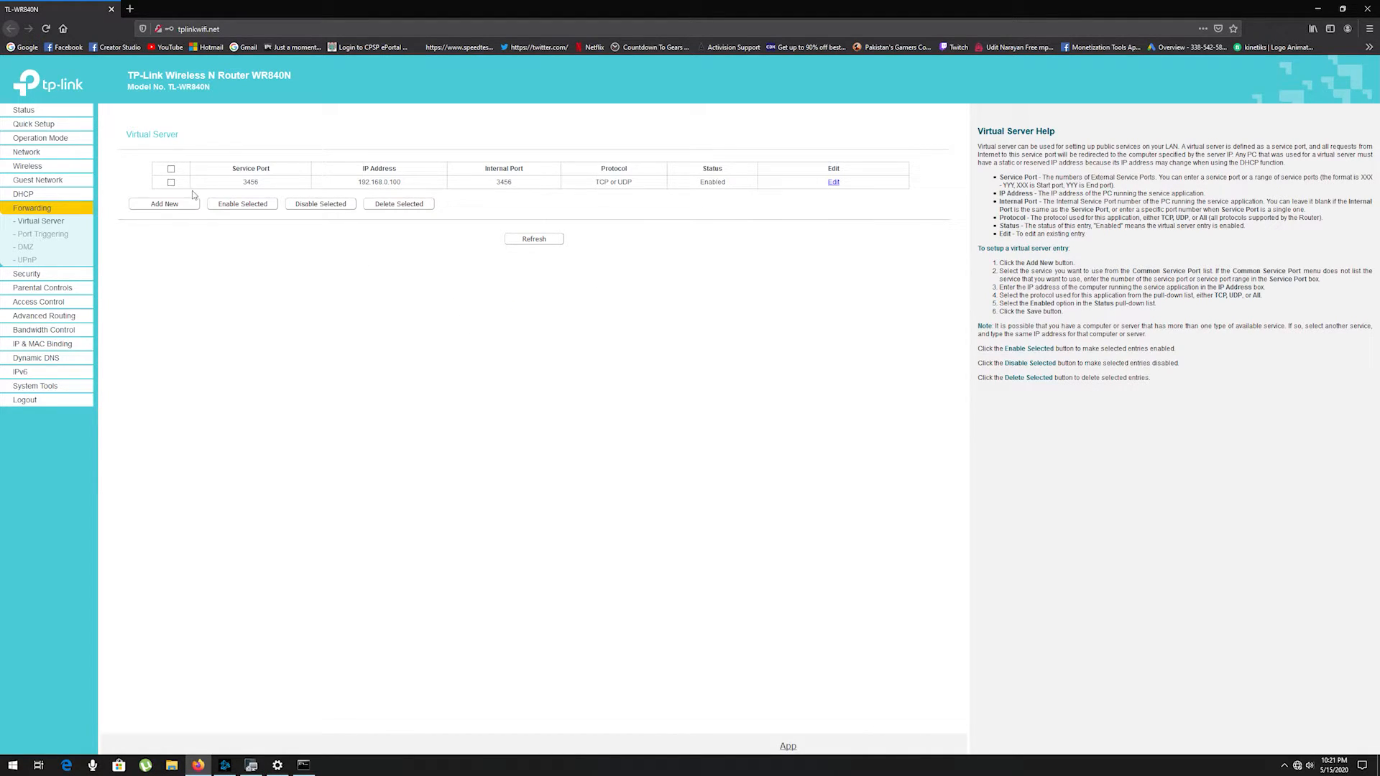